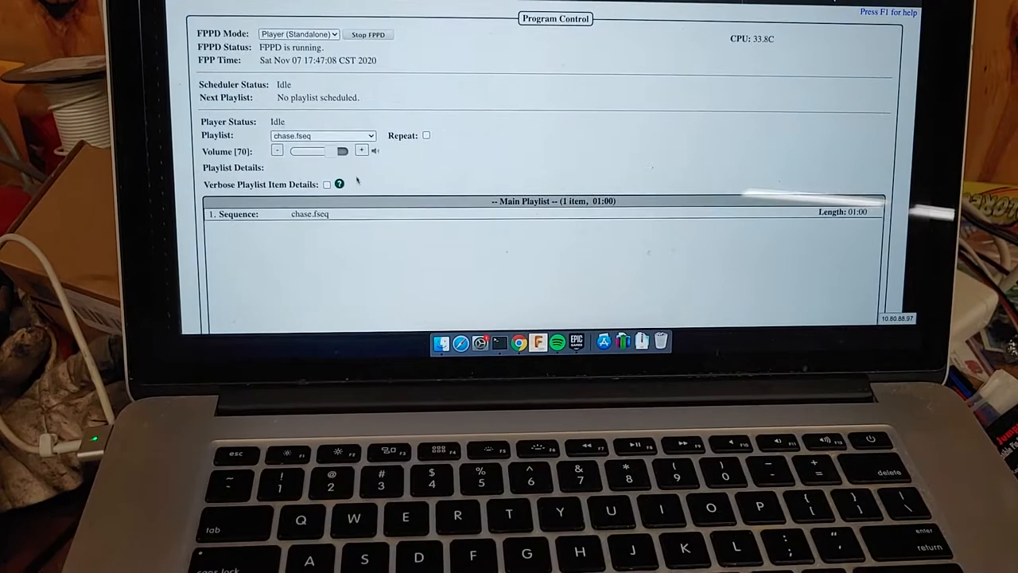
{"action": "scroll", "scroll_direction": "down", "scroll_amount": 3}
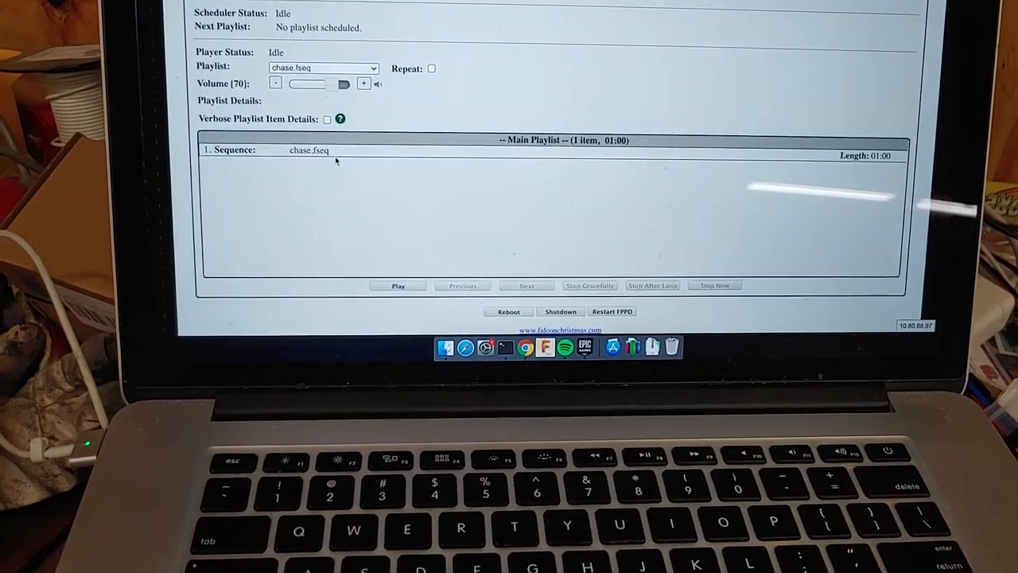